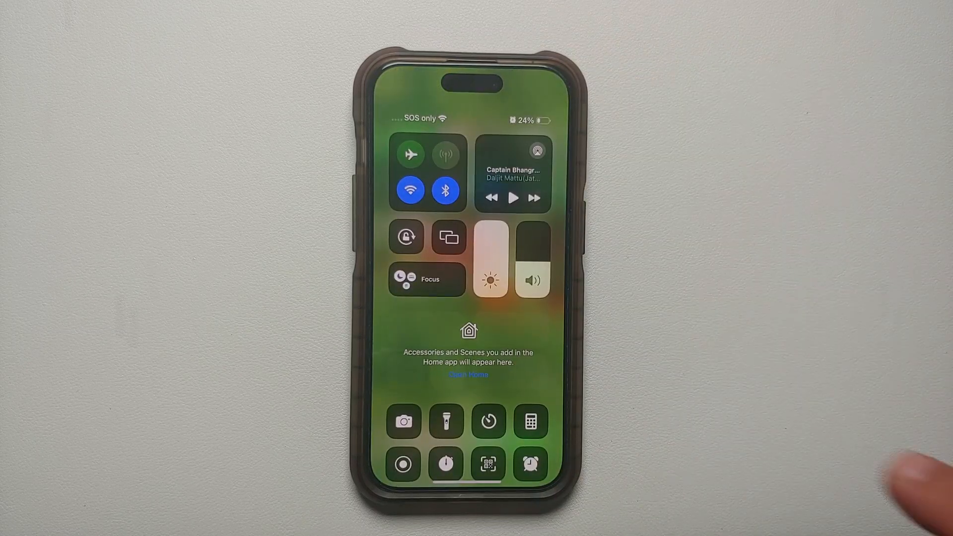
mouse_move(911, 475)
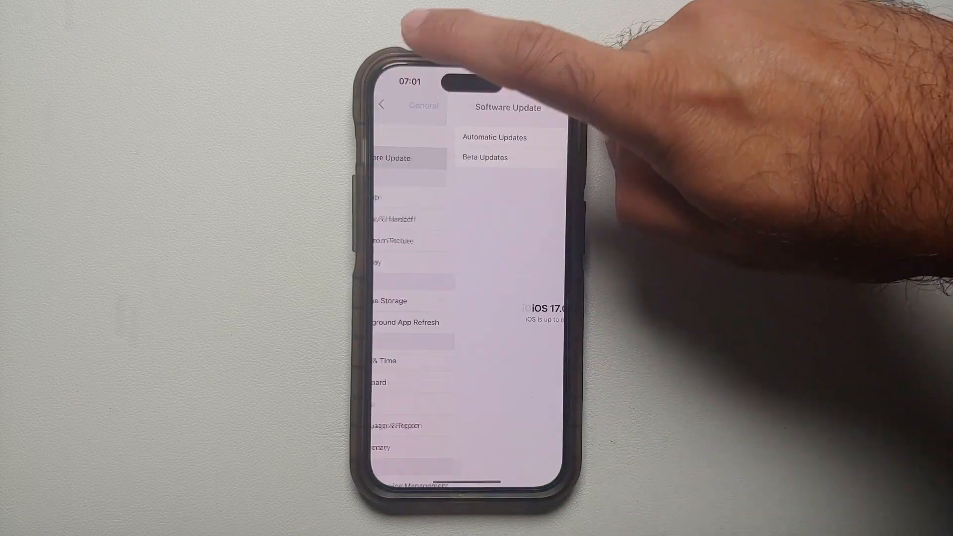
Step: Return to the main Settings list and go into the Control Center customization page
click(382, 105)
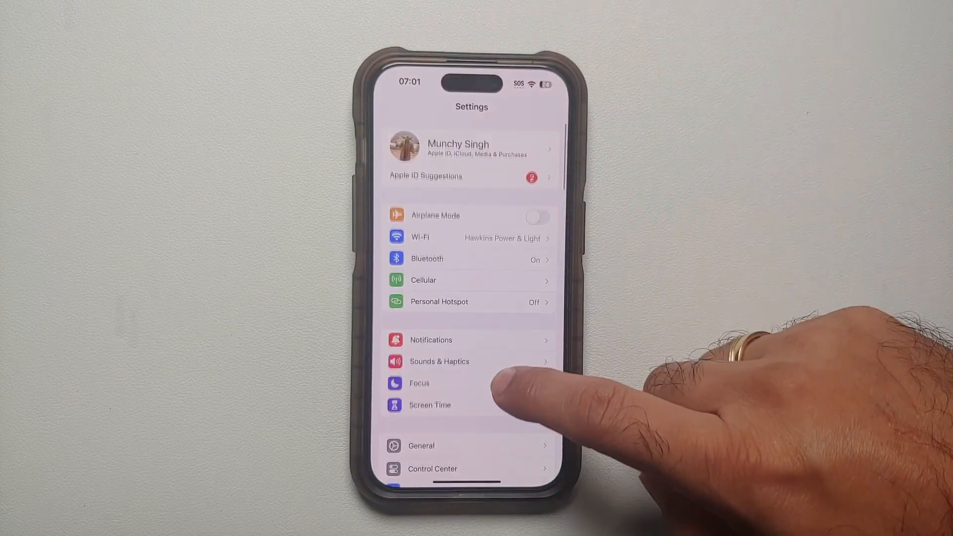
scroll(down, 3)
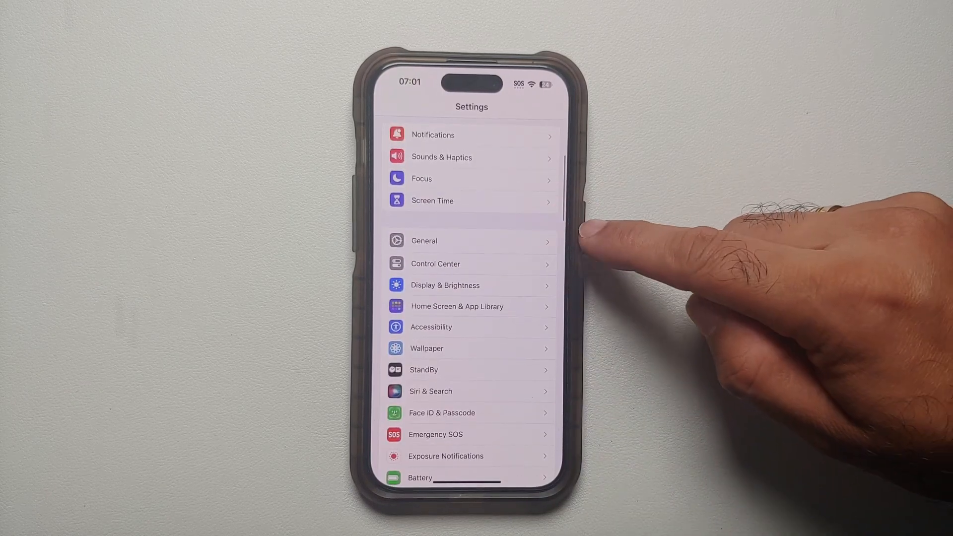
click(435, 263)
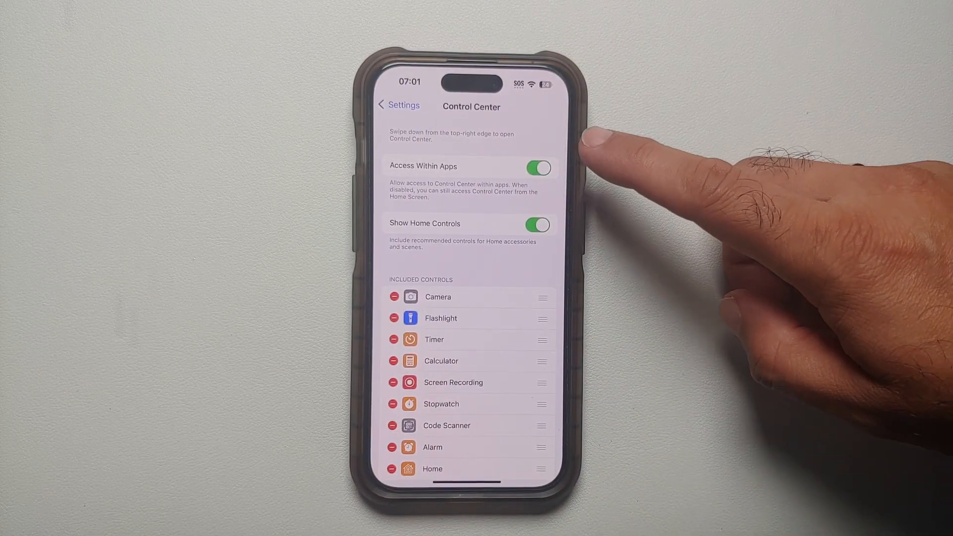
mouse_move(596, 140)
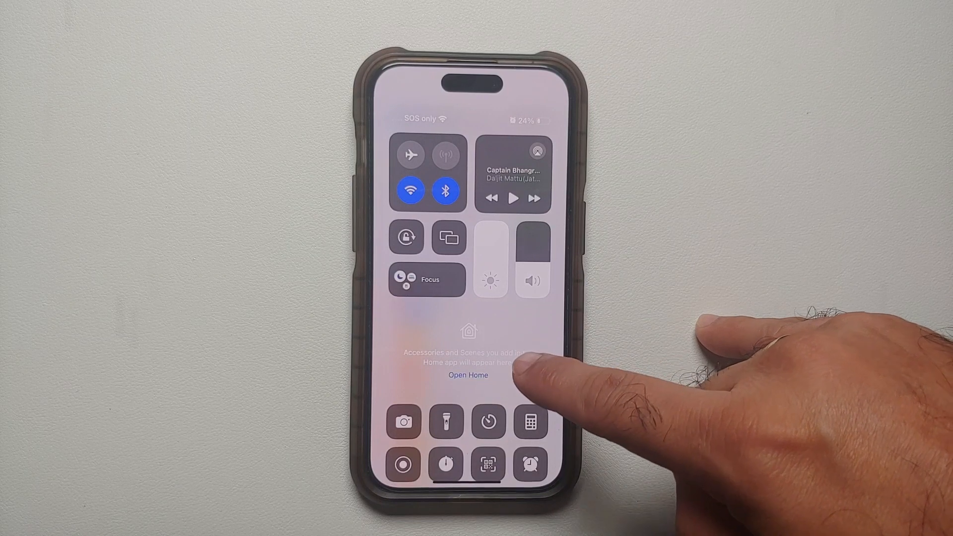
Step: Switch off Show Home Controls and bring the More Controls list into view
click(468, 375)
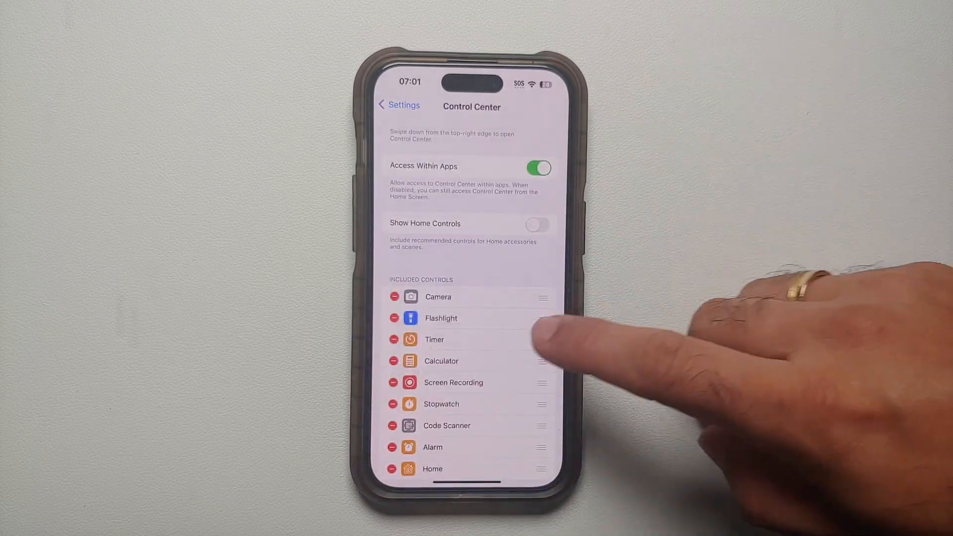
scroll(down, 3)
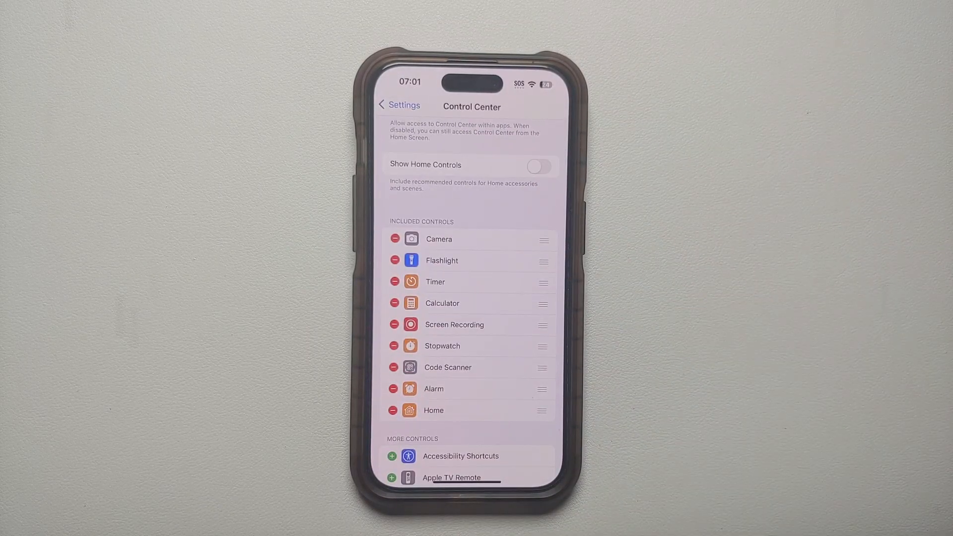
scroll(down, 3)
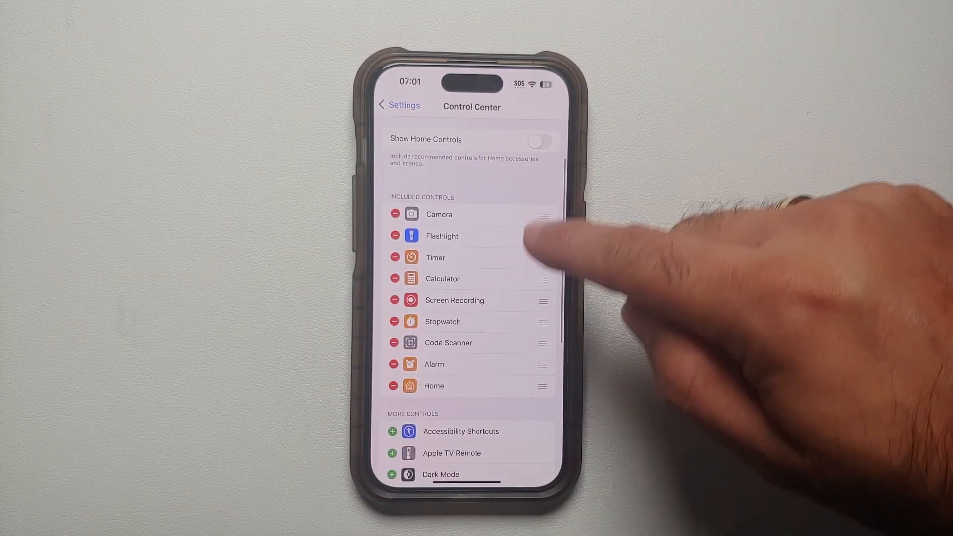
scroll(down, 3)
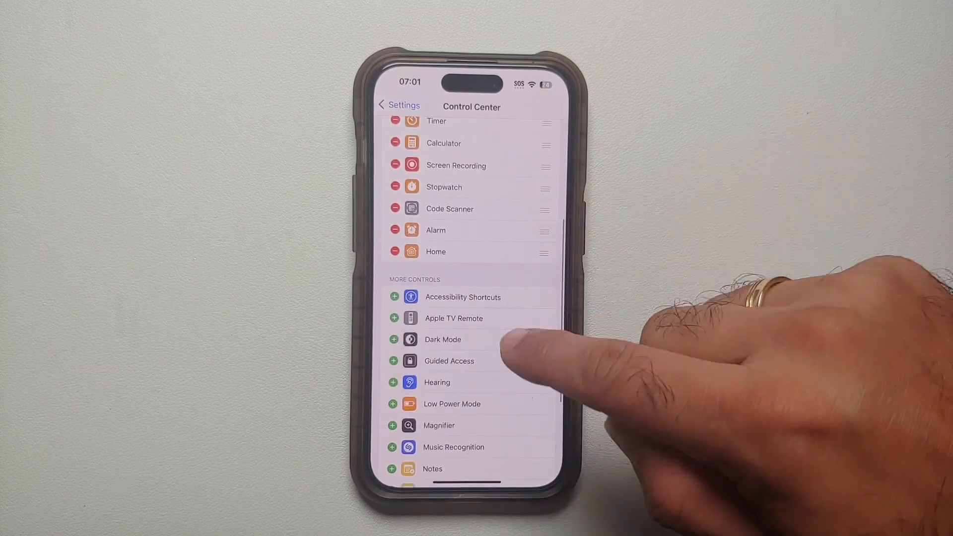
Step: Remove Alarm from the included controls so it returns to More Controls
scroll(down, 3)
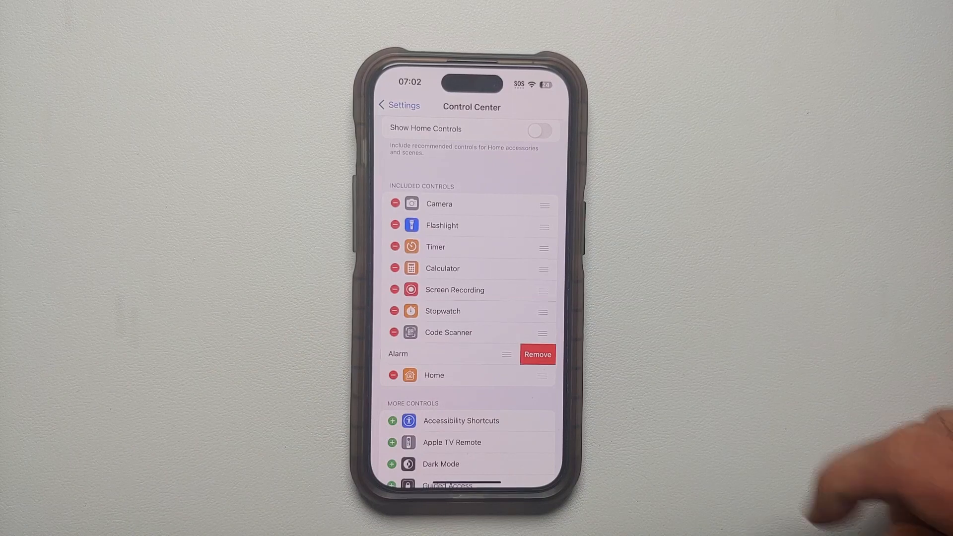
click(537, 354)
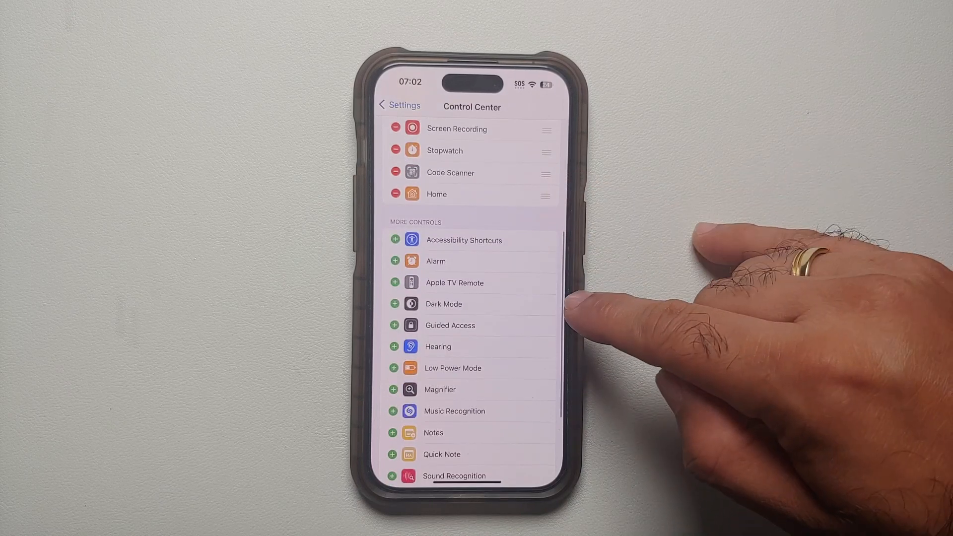
Step: Add Dark Mode to the included controls and drag it up to sit right after Camera
click(394, 304)
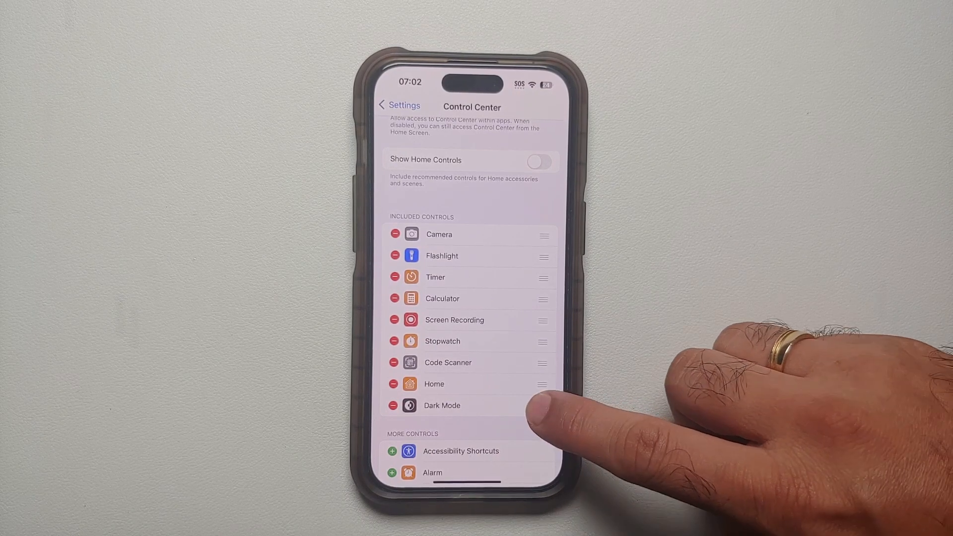
drag(541, 406, 541, 267)
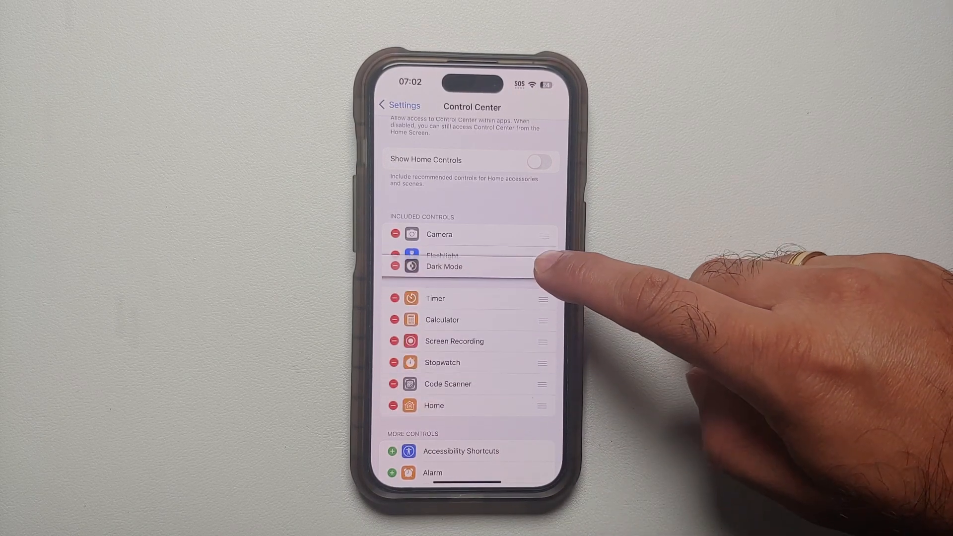